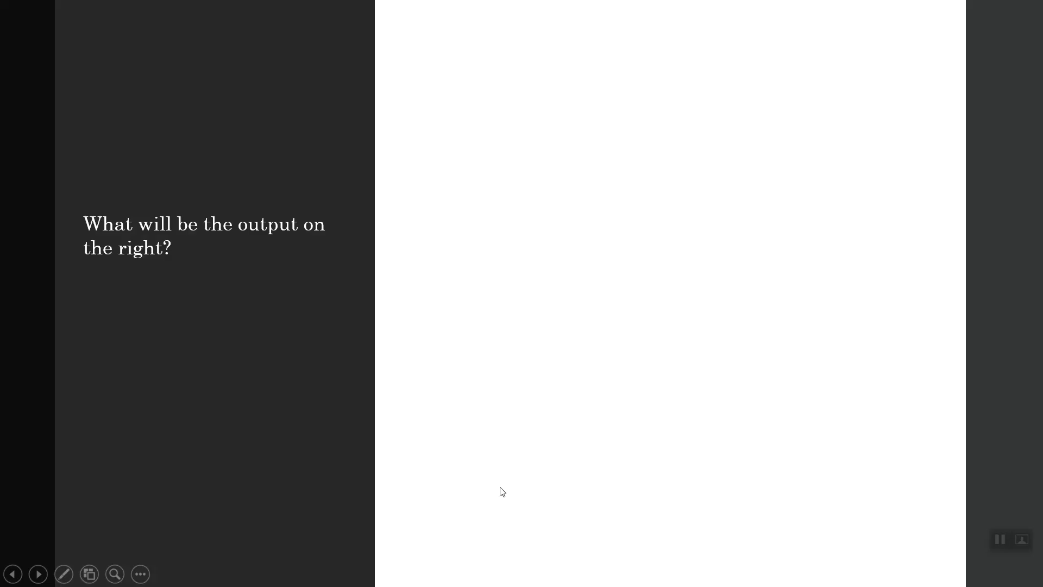
pyautogui.moveTo(509, 486)
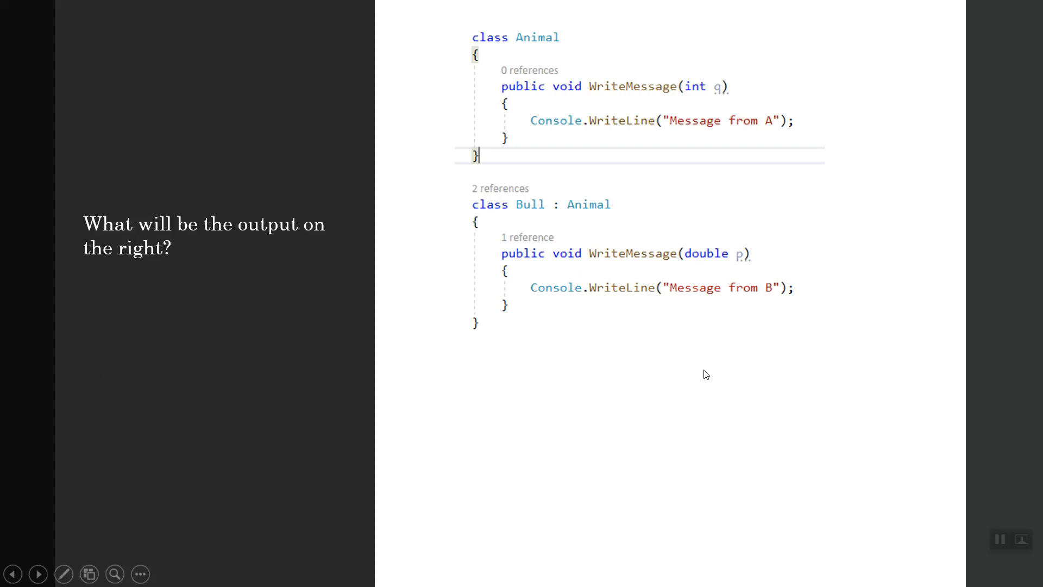
pyautogui.moveTo(717, 355)
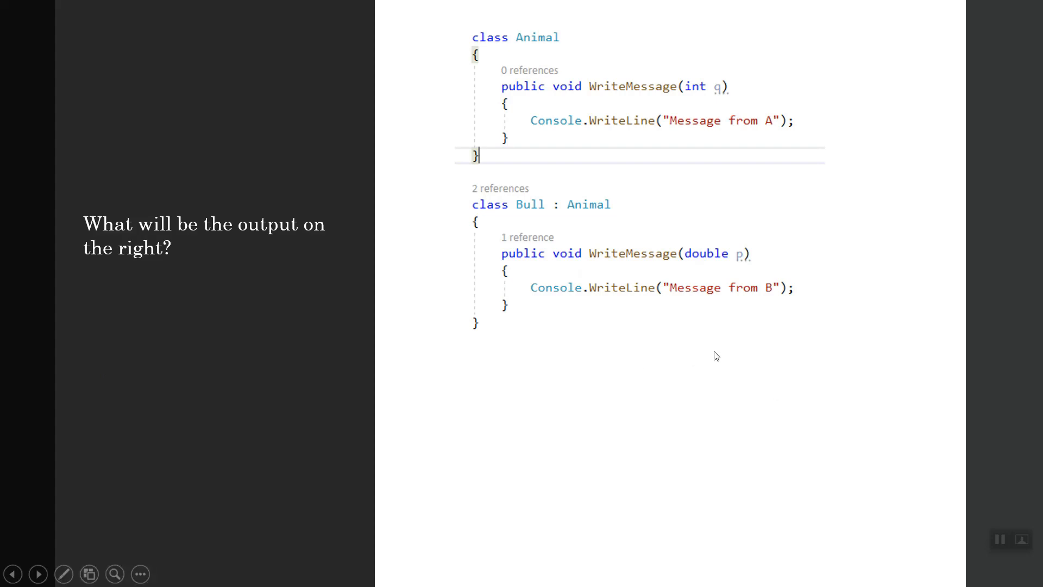
pyautogui.moveTo(741, 403)
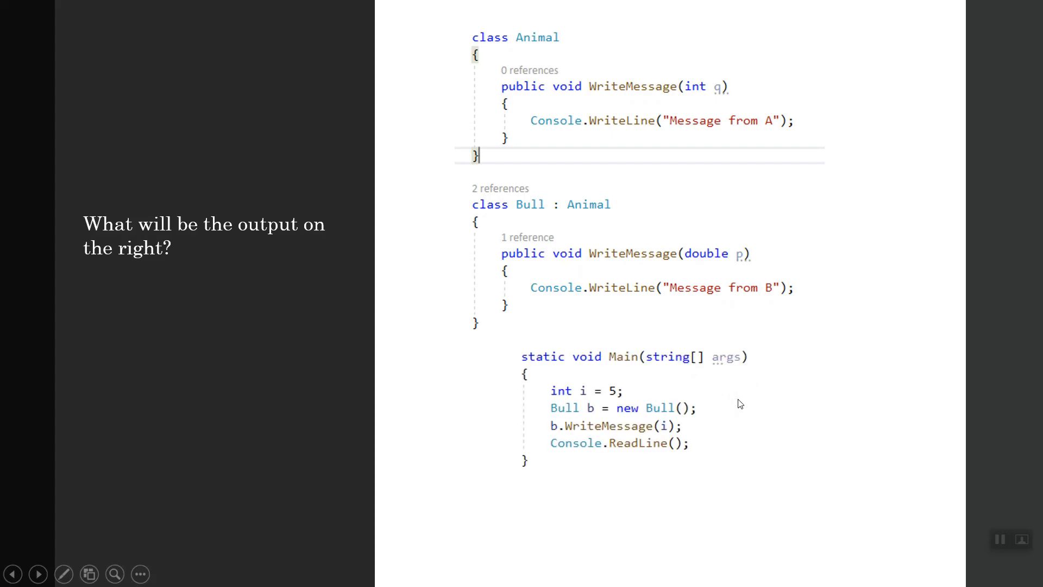
pyautogui.moveTo(815, 461)
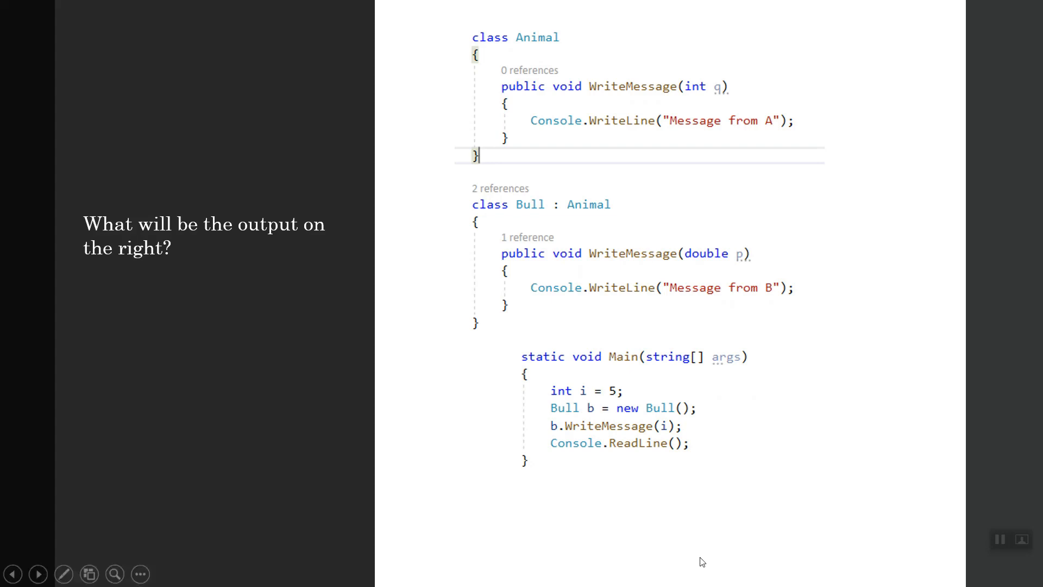
pyautogui.moveTo(743, 486)
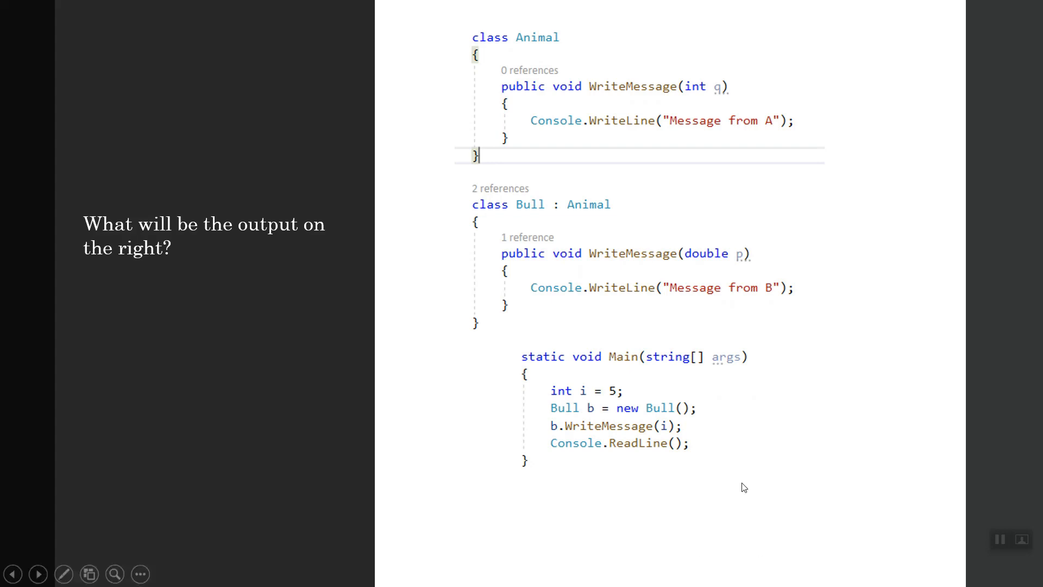
pyautogui.moveTo(747, 490)
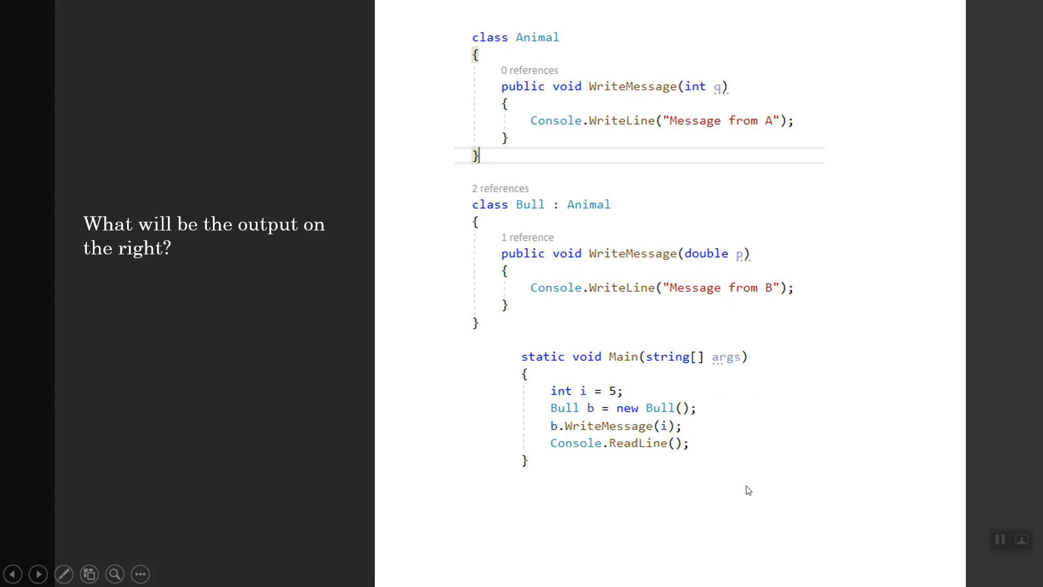
pyautogui.moveTo(759, 496)
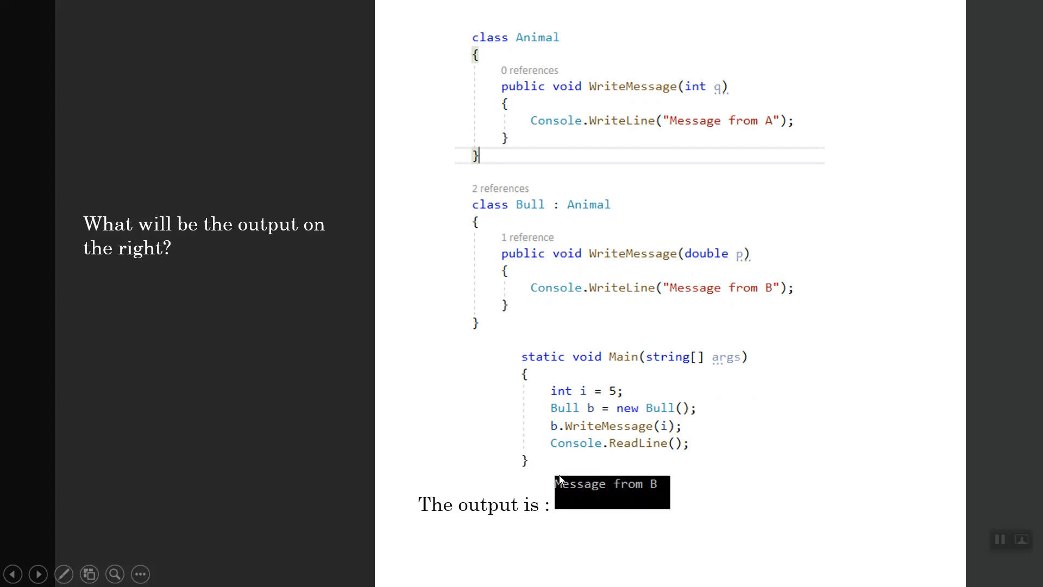
pyautogui.moveTo(527, 524)
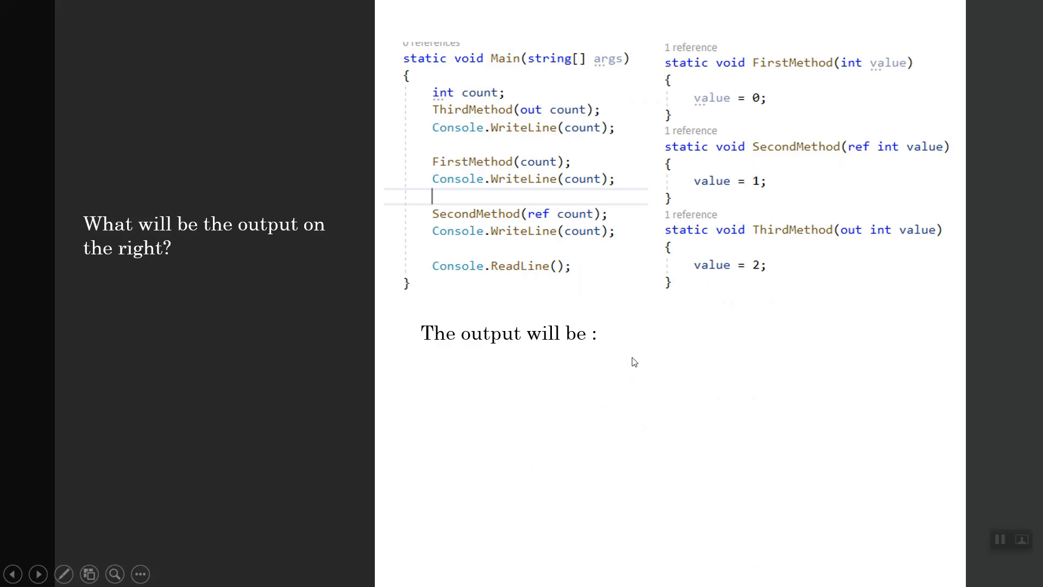
pyautogui.moveTo(629, 361)
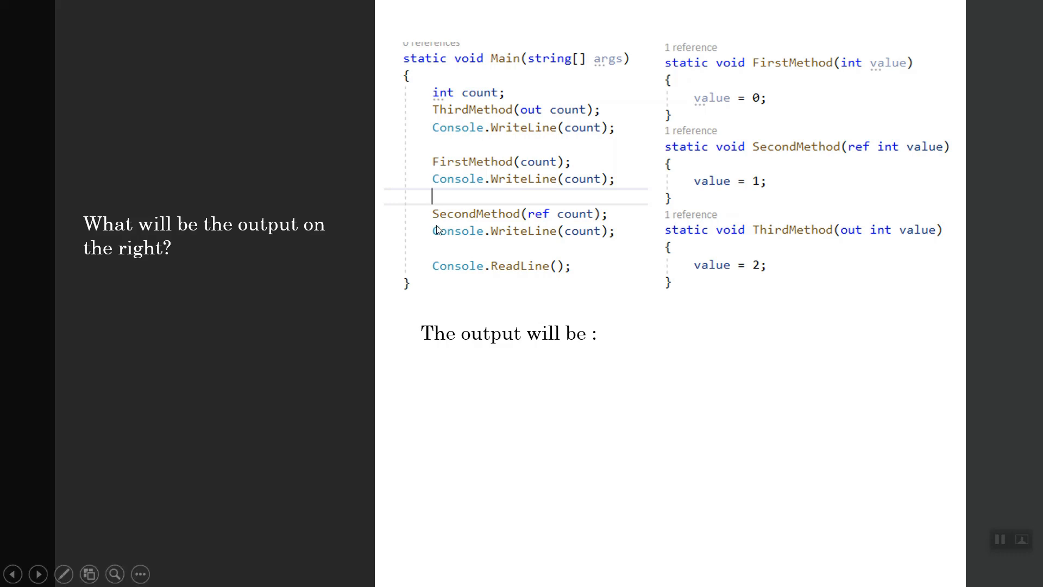
pyautogui.moveTo(712, 373)
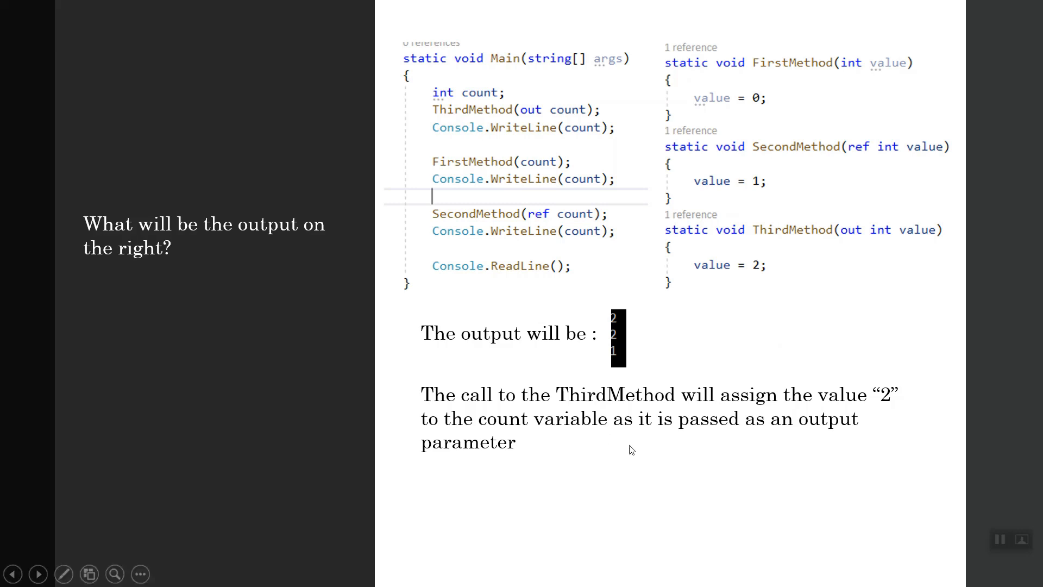
pyautogui.moveTo(548, 148)
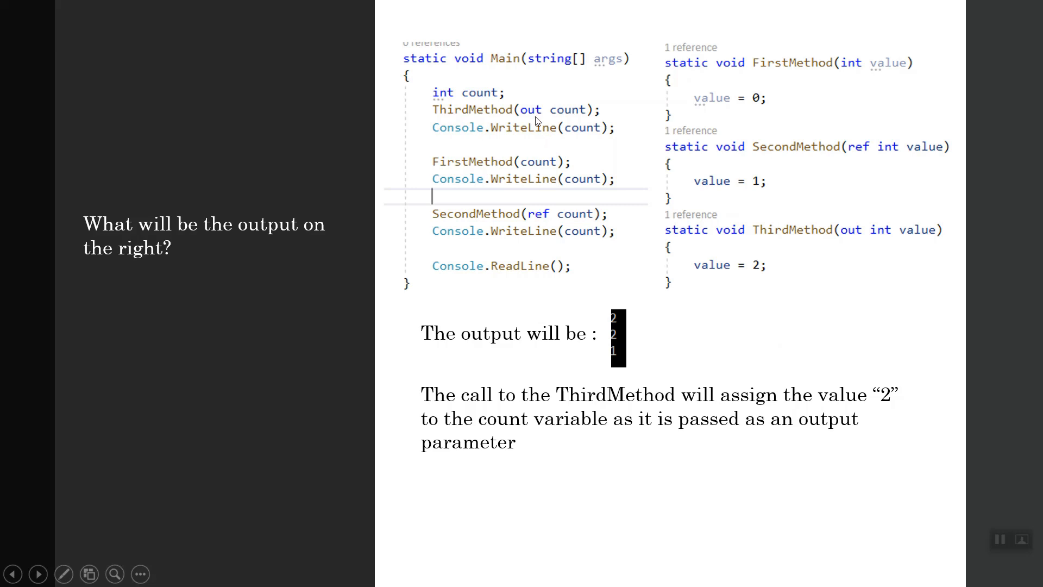
pyautogui.moveTo(729, 233)
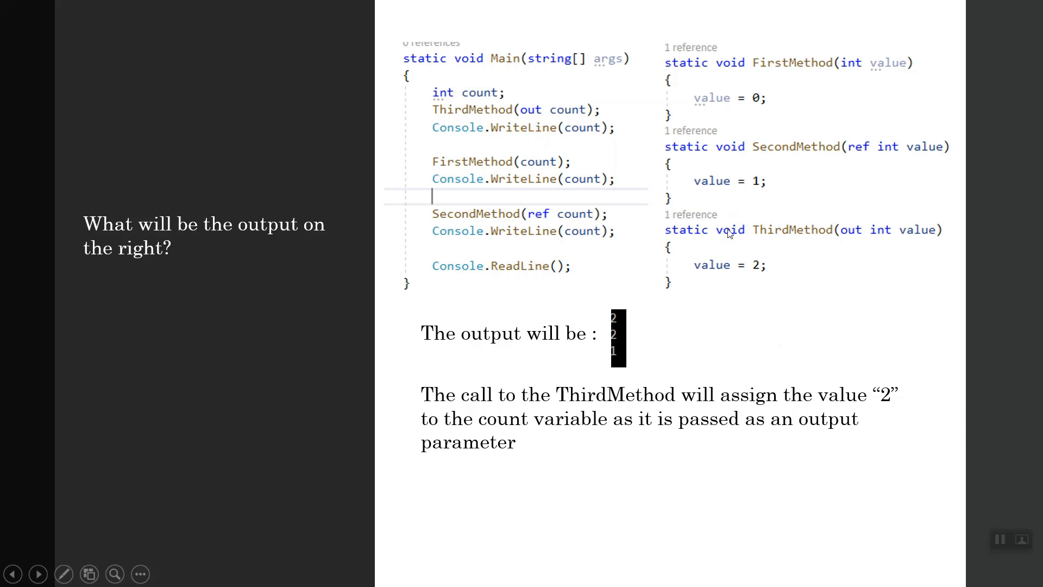
pyautogui.moveTo(860, 247)
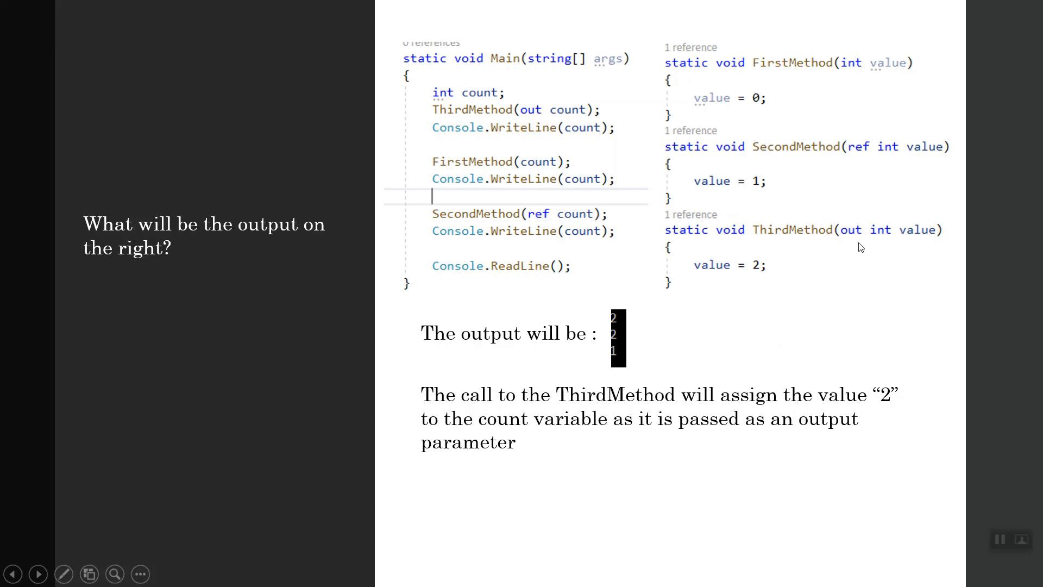
pyautogui.moveTo(853, 243)
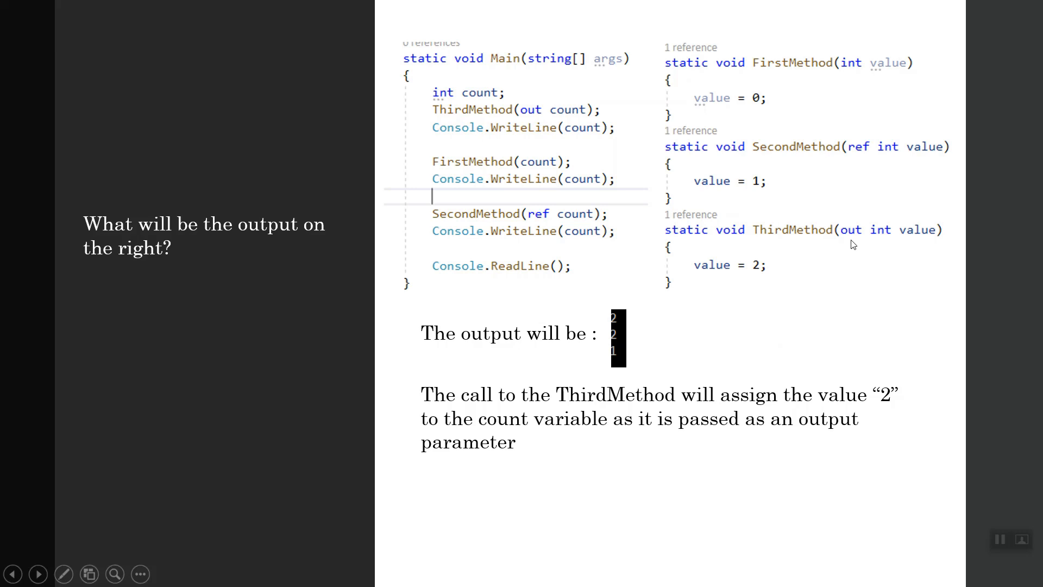
pyautogui.moveTo(858, 243)
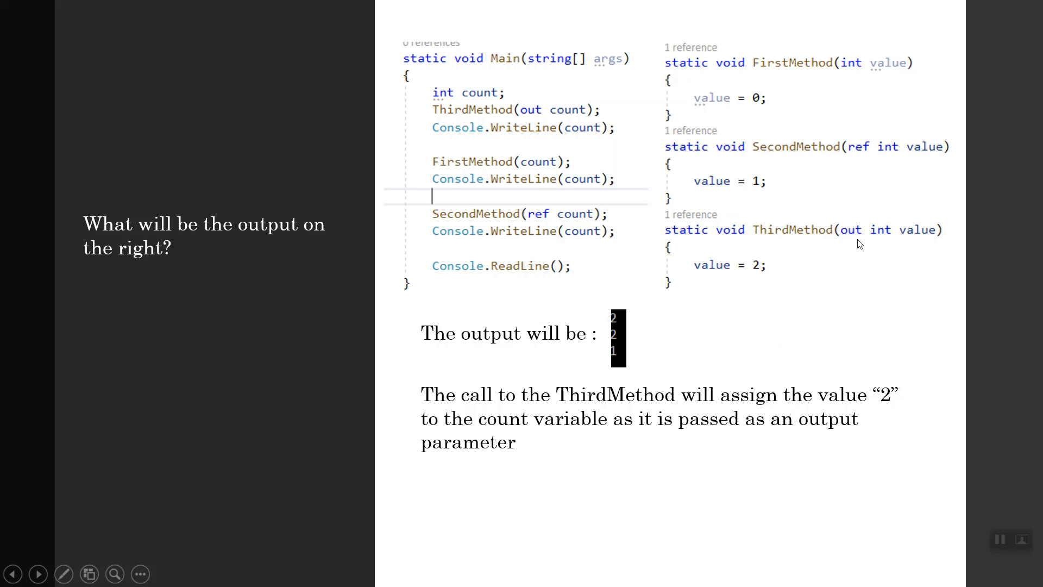
pyautogui.moveTo(778, 276)
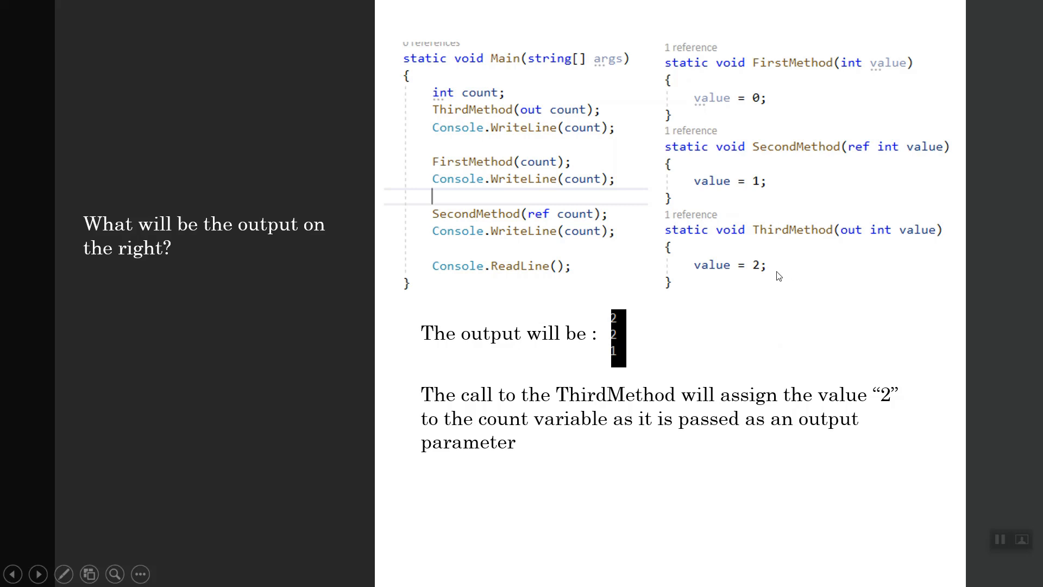
pyautogui.moveTo(776, 281)
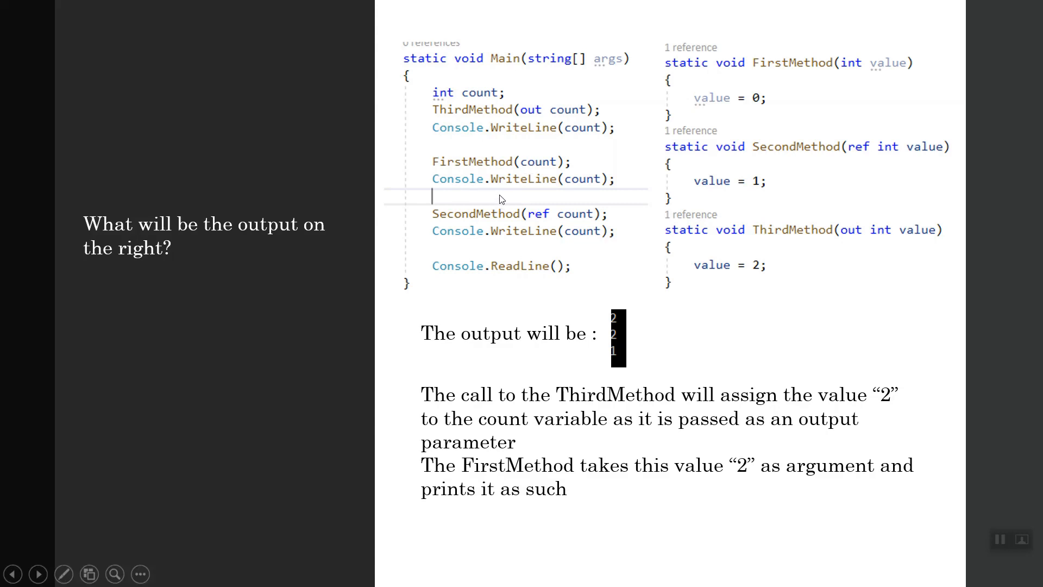
pyautogui.moveTo(792, 101)
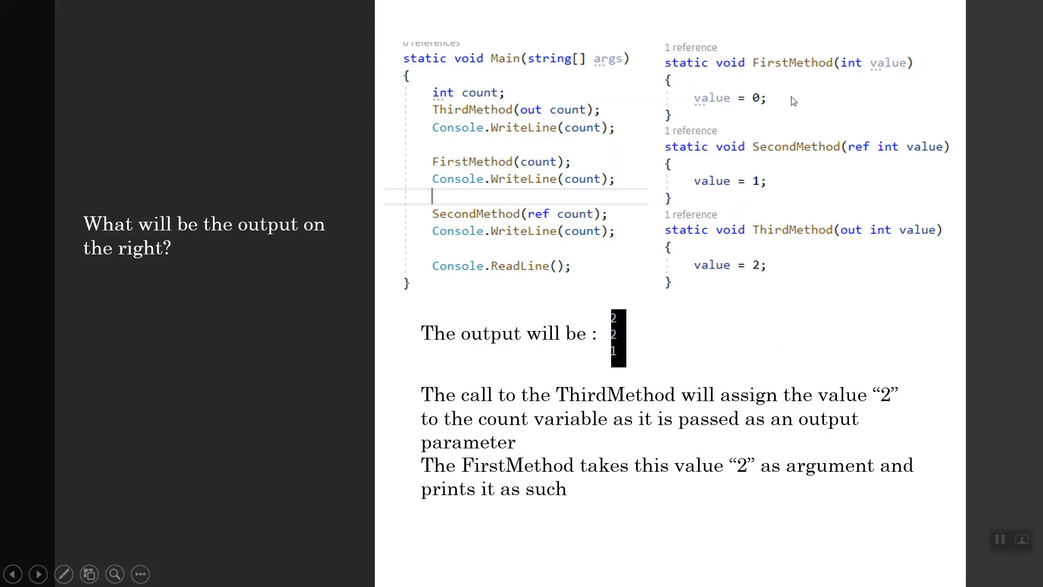
pyautogui.moveTo(759, 78)
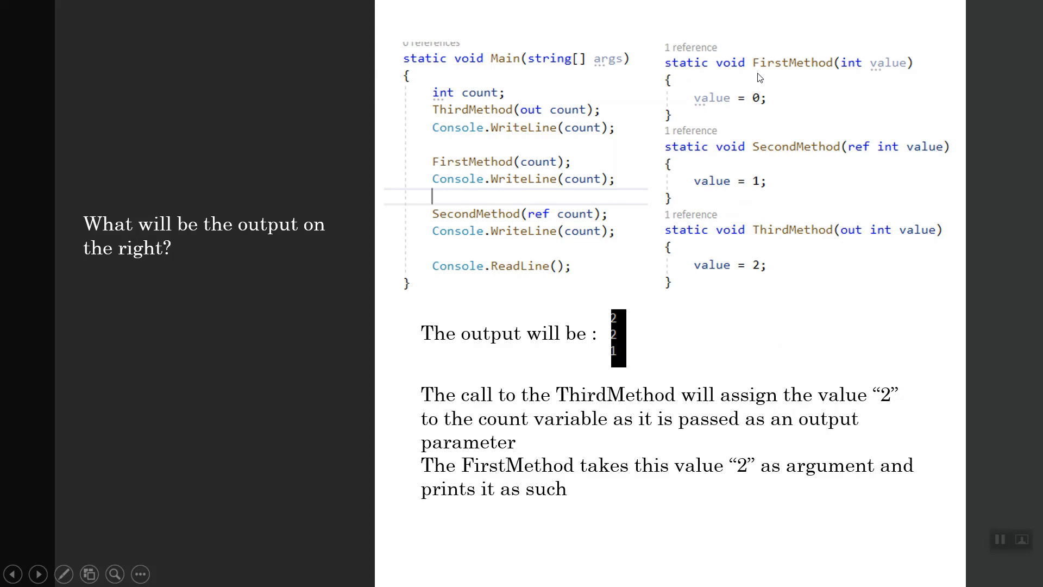
pyautogui.moveTo(760, 110)
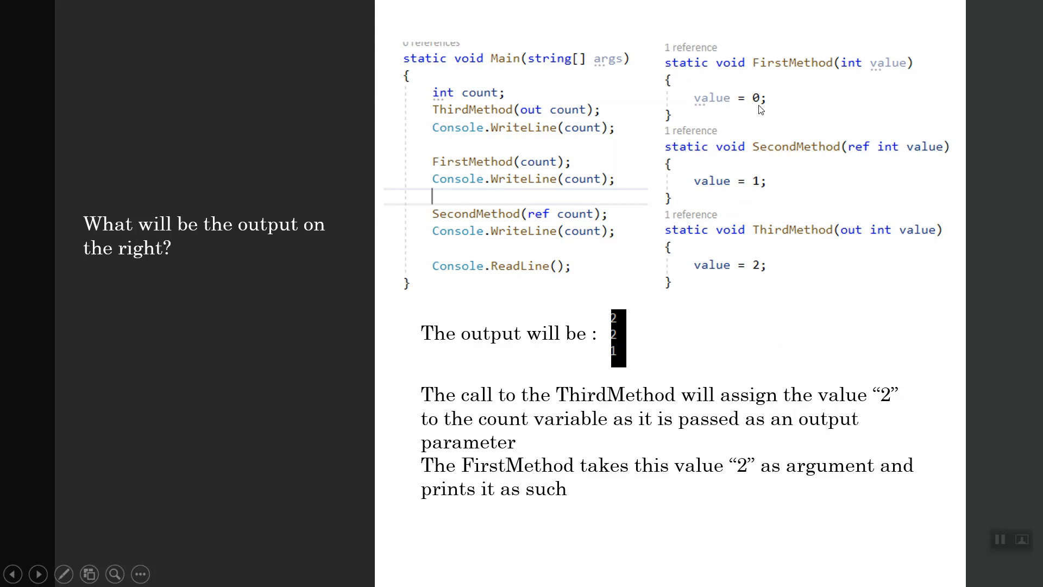
pyautogui.moveTo(765, 103)
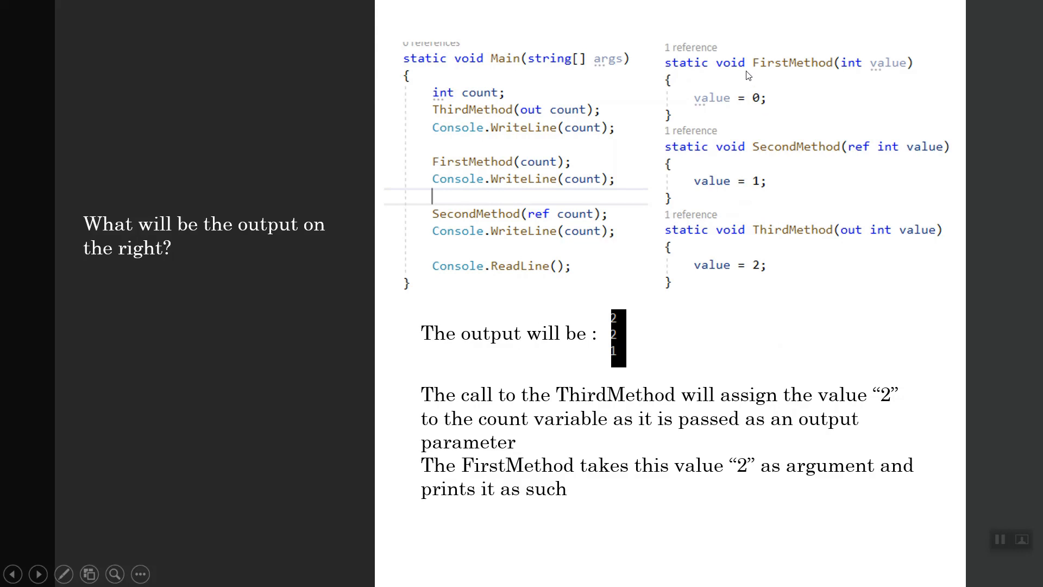
pyautogui.moveTo(659, 147)
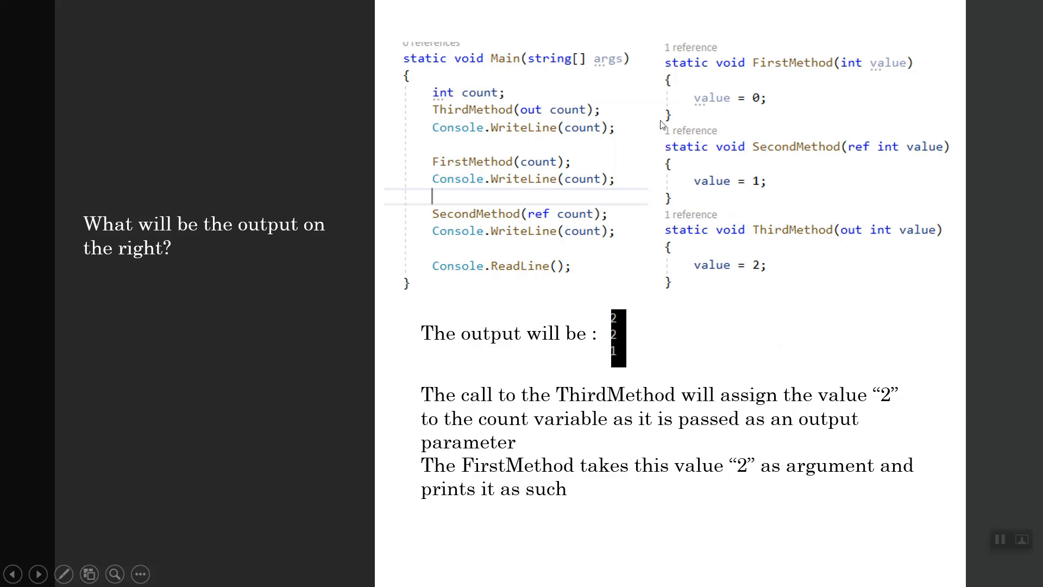
pyautogui.moveTo(653, 199)
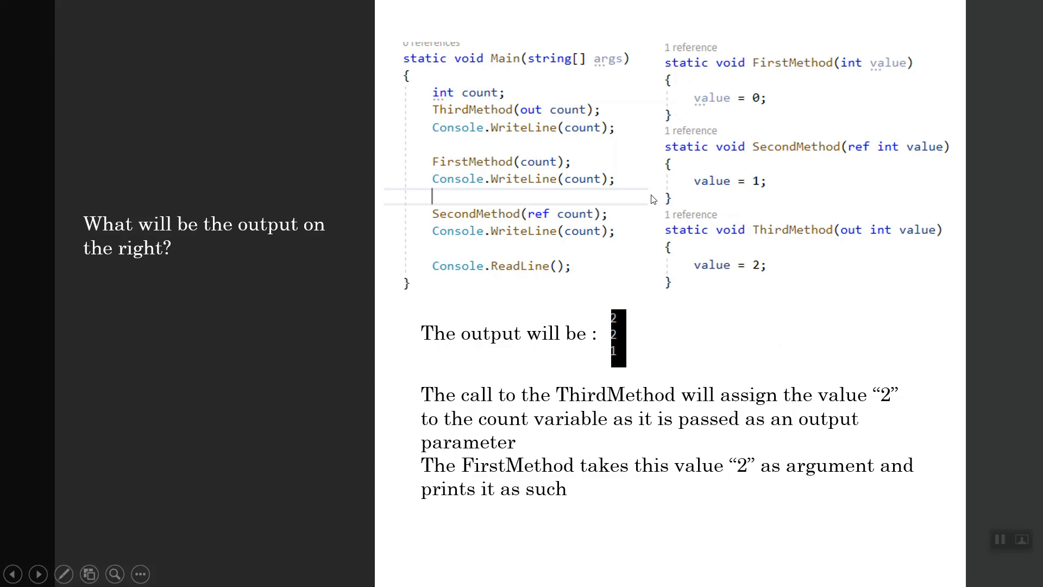
pyautogui.moveTo(998, 560)
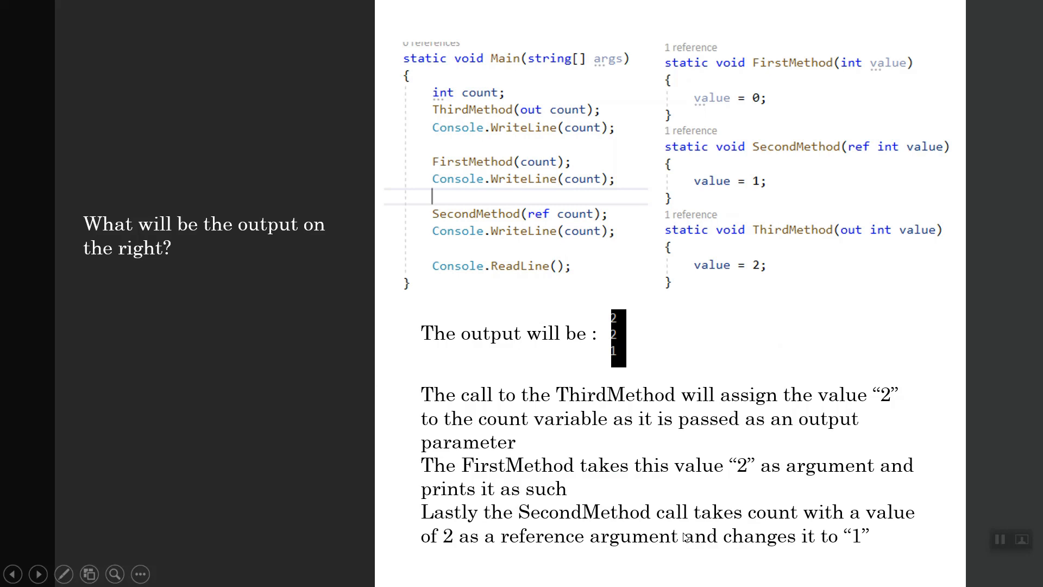
pyautogui.moveTo(689, 531)
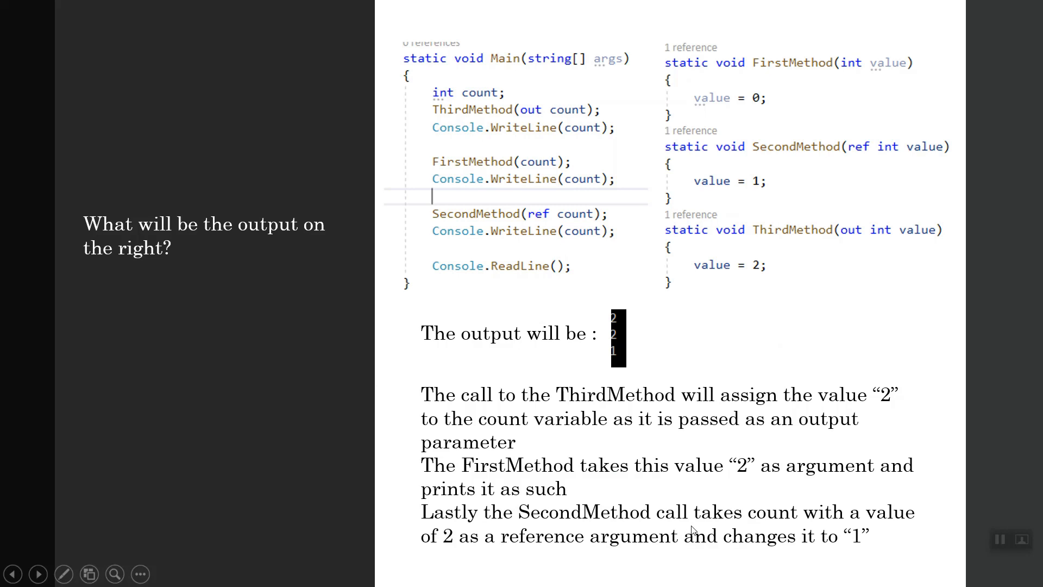
pyautogui.moveTo(519, 318)
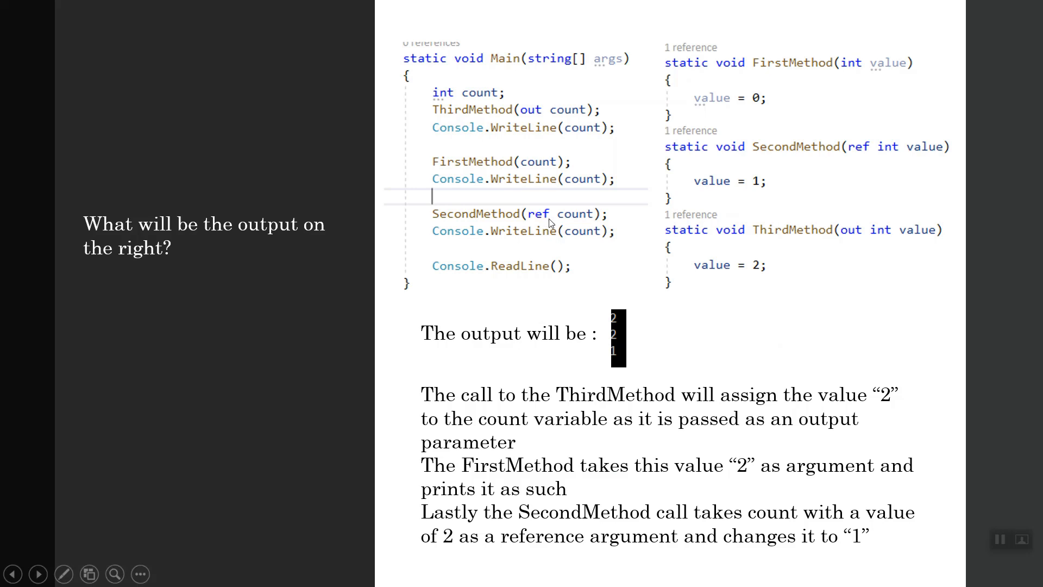
pyautogui.moveTo(555, 227)
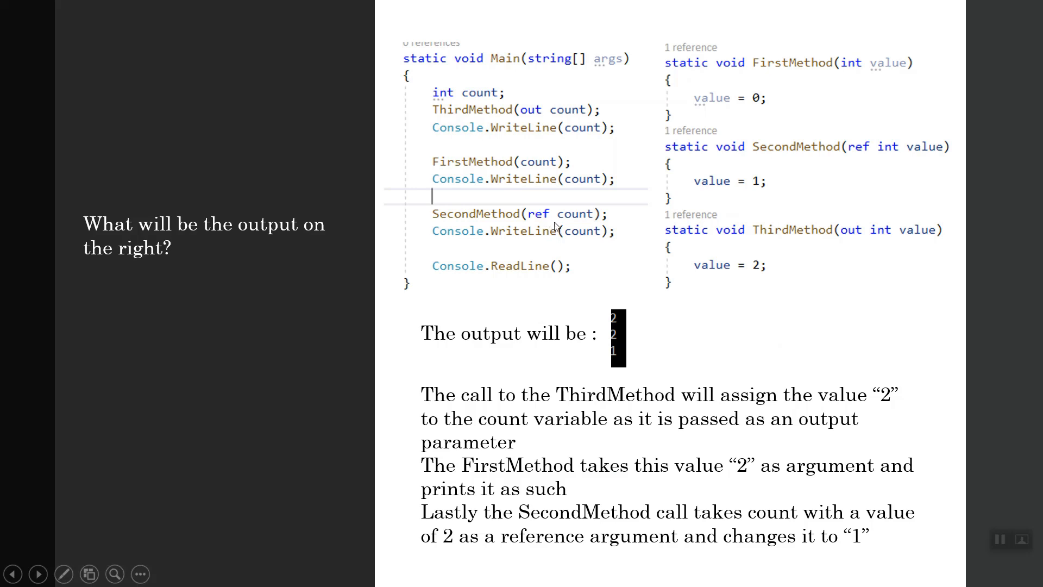
pyautogui.moveTo(507, 149)
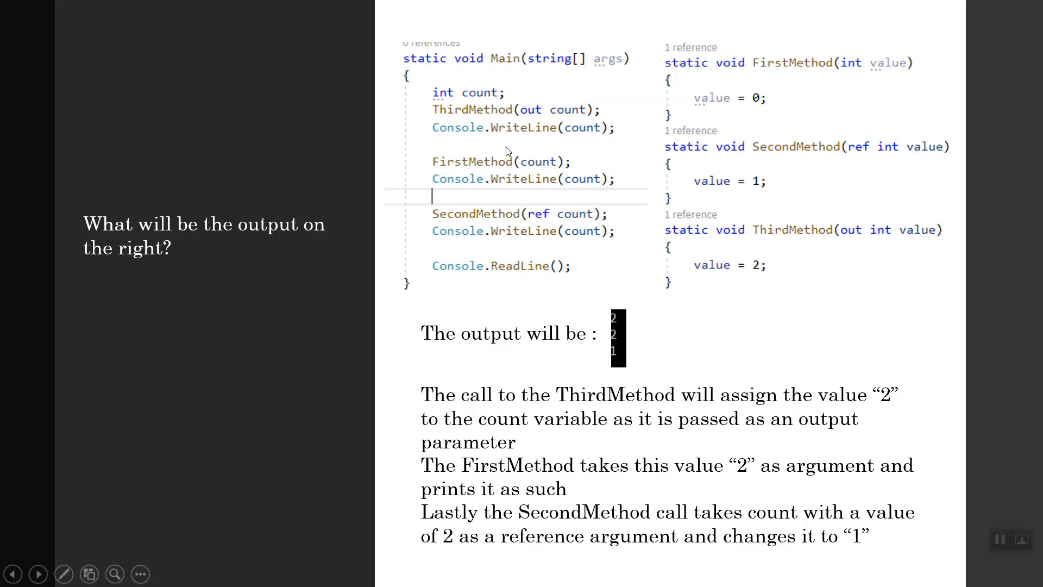
pyautogui.moveTo(550, 229)
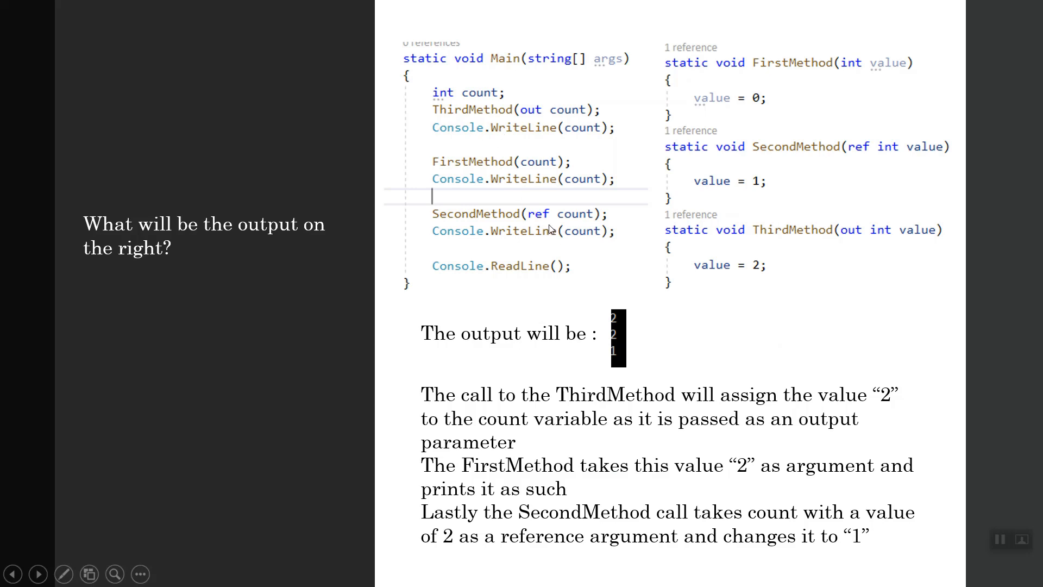
pyautogui.moveTo(590, 270)
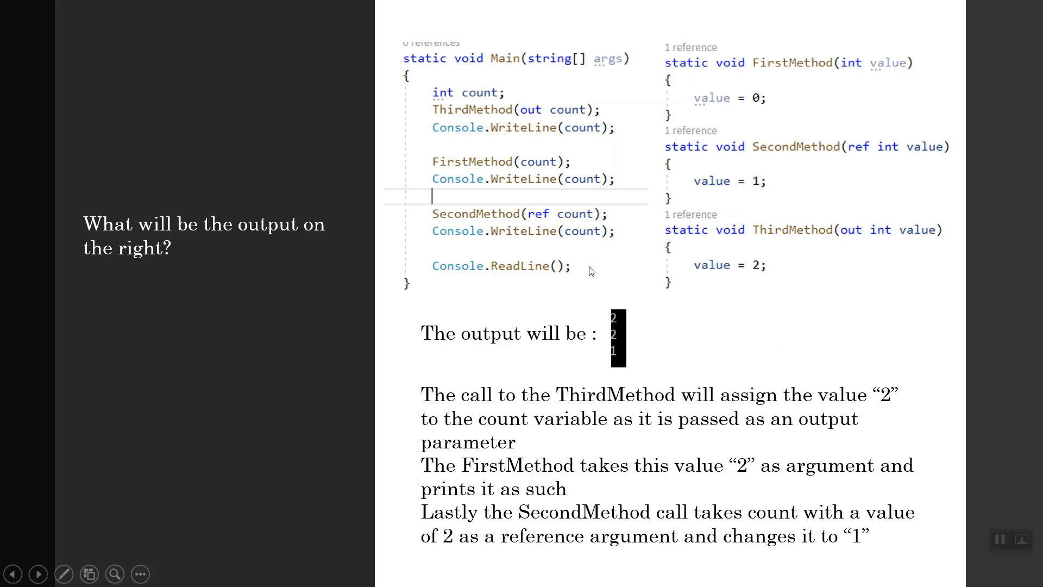
pyautogui.moveTo(576, 245)
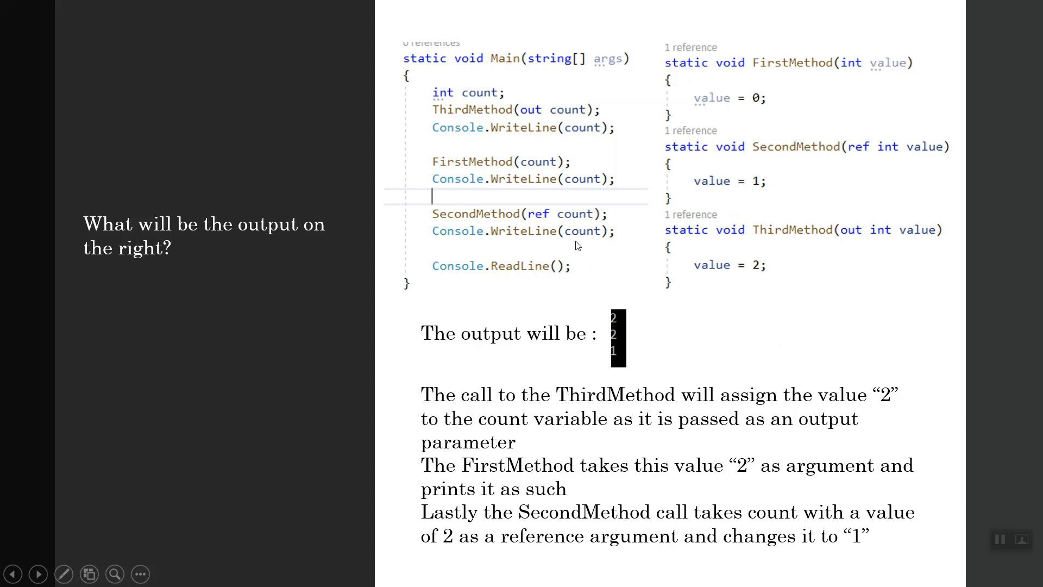
pyautogui.moveTo(577, 237)
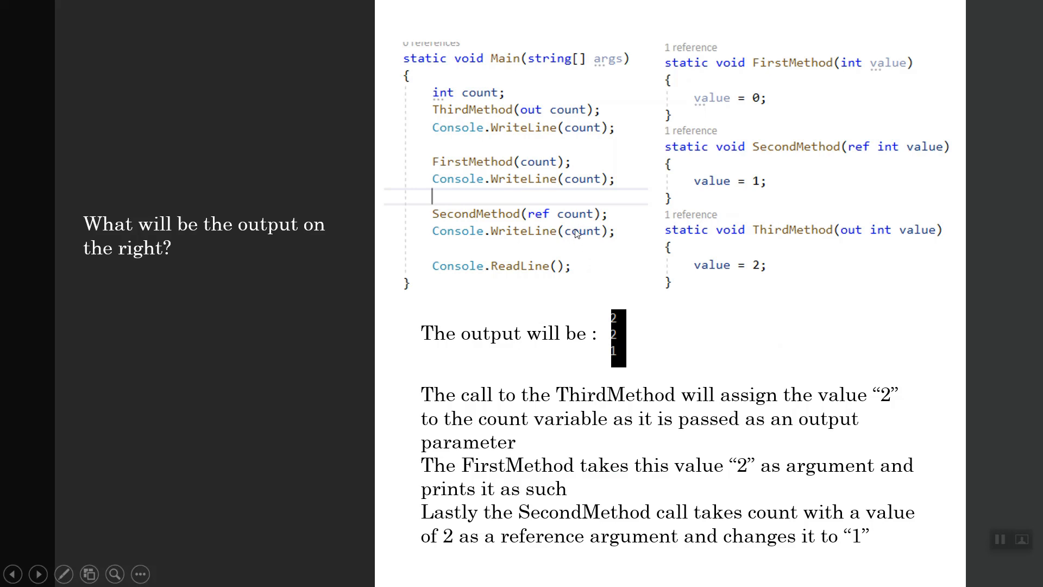
pyautogui.moveTo(577, 225)
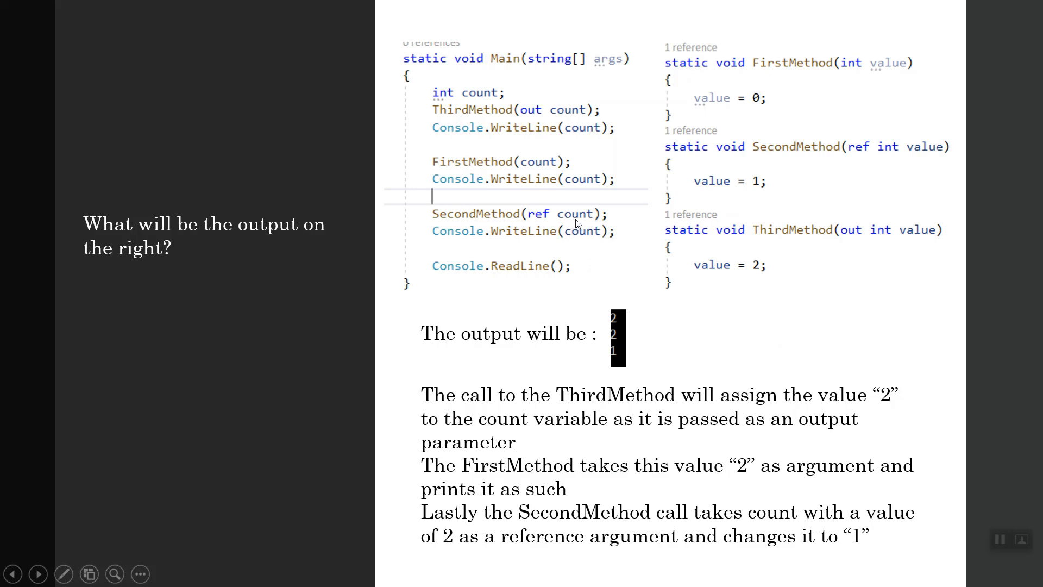
pyautogui.moveTo(568, 388)
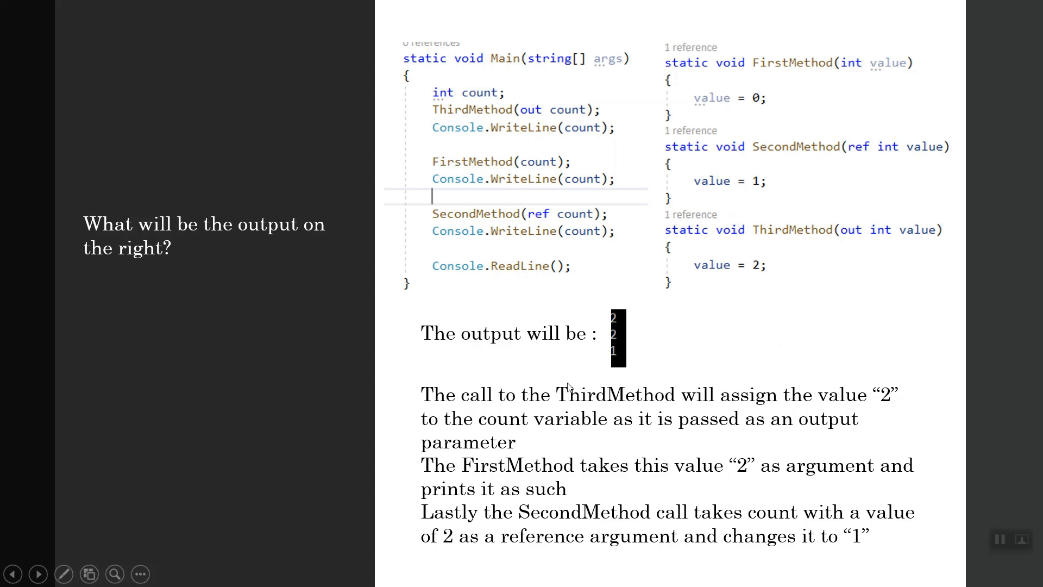
# Step: Advance from the ref/out explanation (output 2, 2, 1) to the C# pointers slide
pyautogui.click(38, 574)
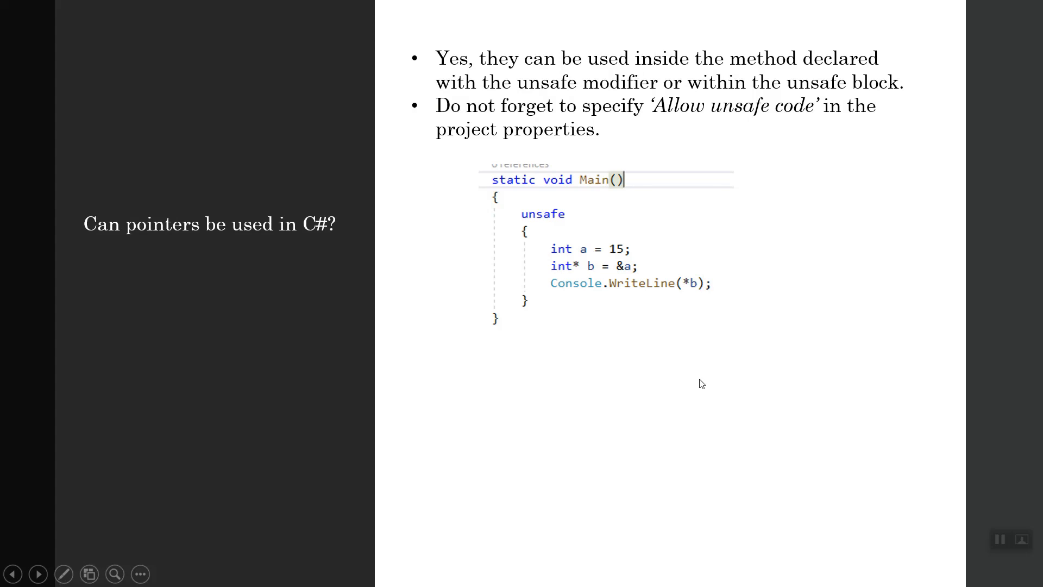
pyautogui.moveTo(592, 170)
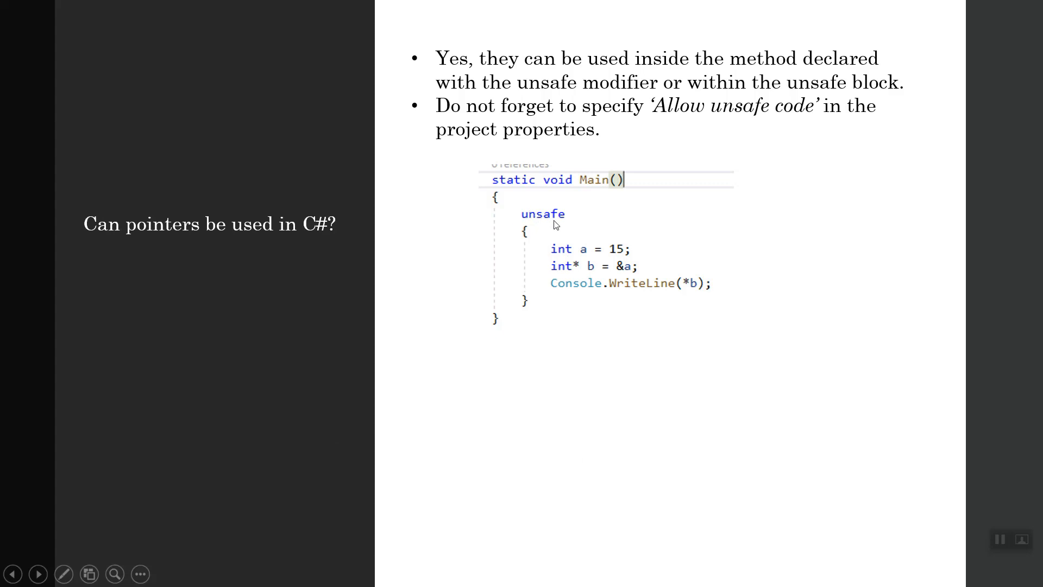
pyautogui.moveTo(582, 369)
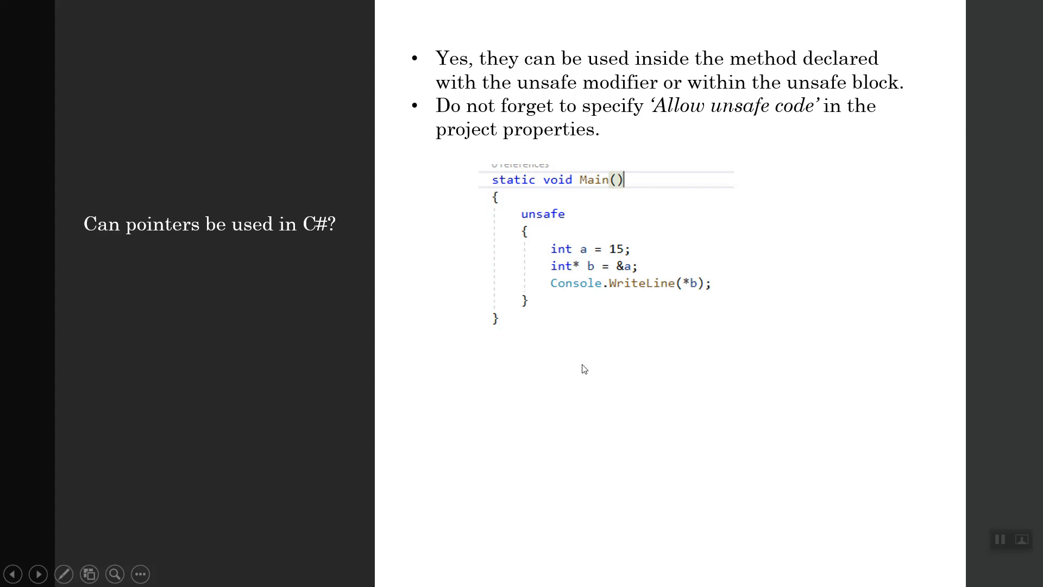
pyautogui.moveTo(600, 459)
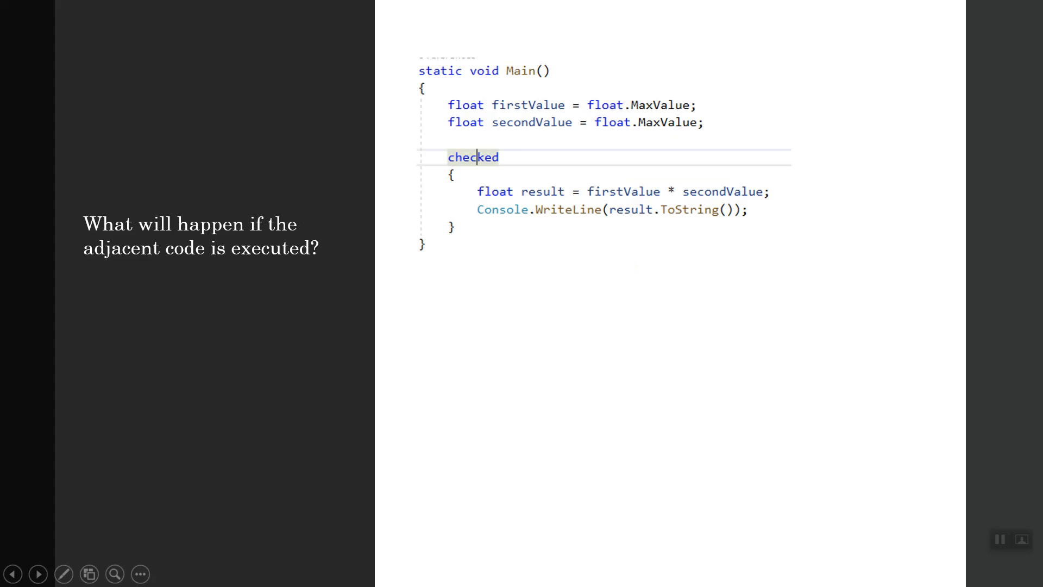
pyautogui.moveTo(592, 89)
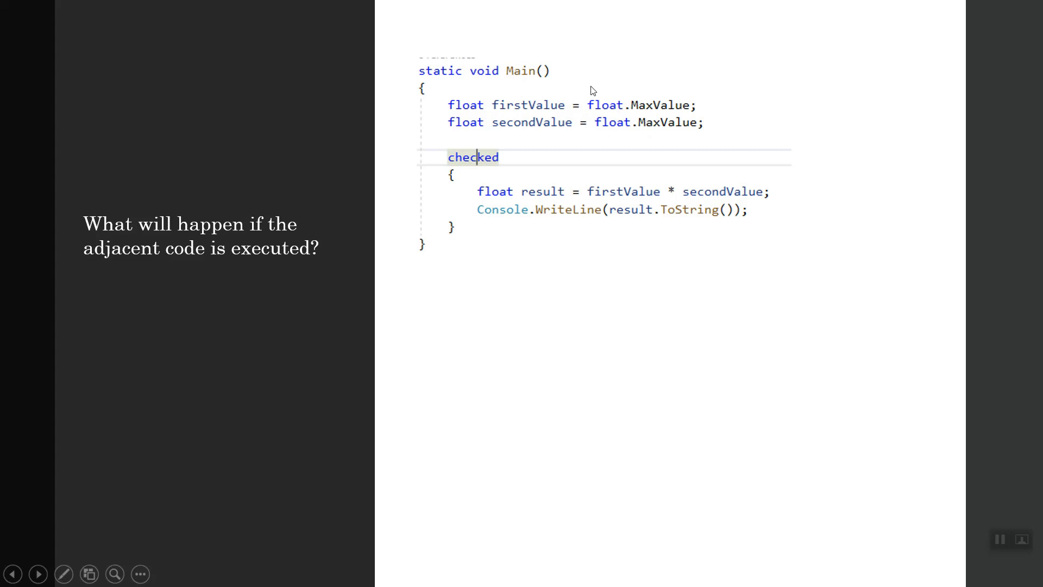
pyautogui.moveTo(613, 122)
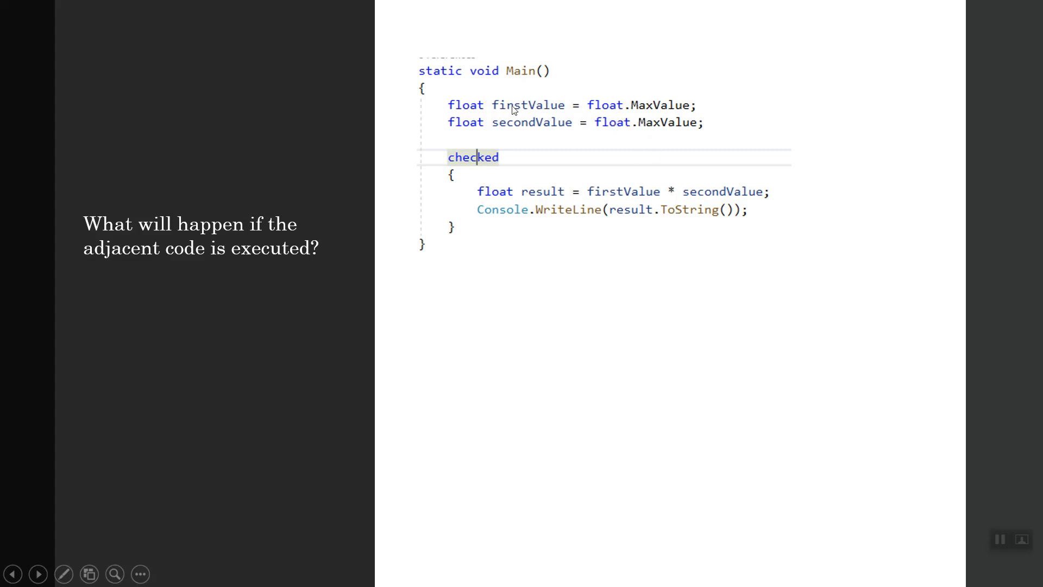
pyautogui.moveTo(614, 279)
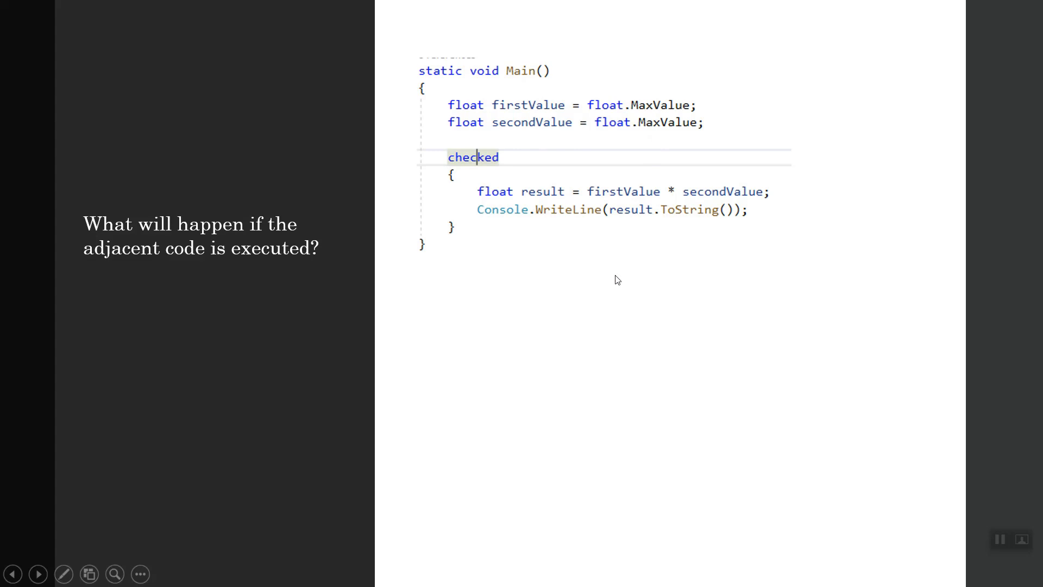
pyautogui.moveTo(653, 315)
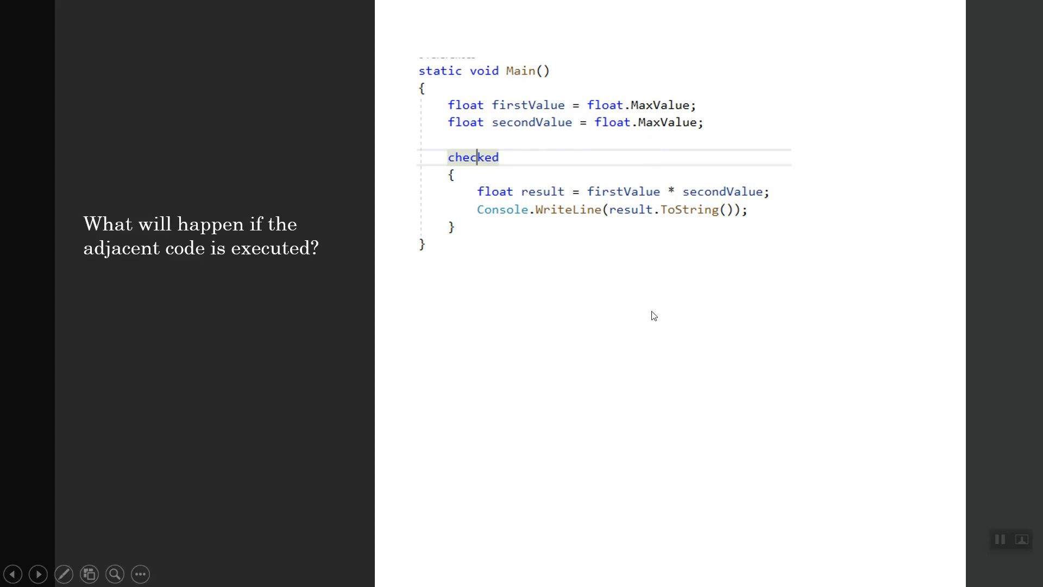
pyautogui.moveTo(661, 319)
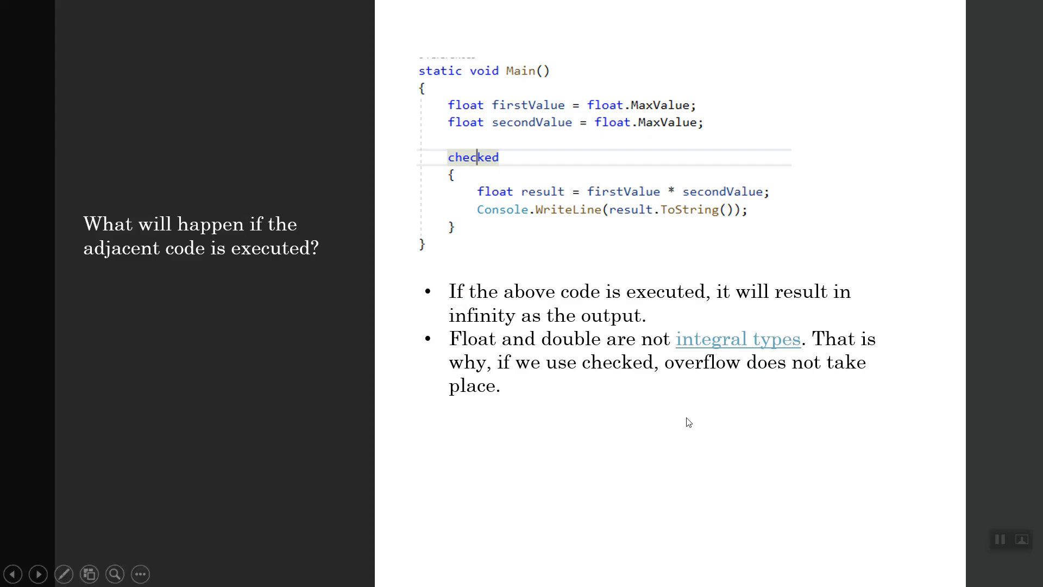
pyautogui.moveTo(726, 483)
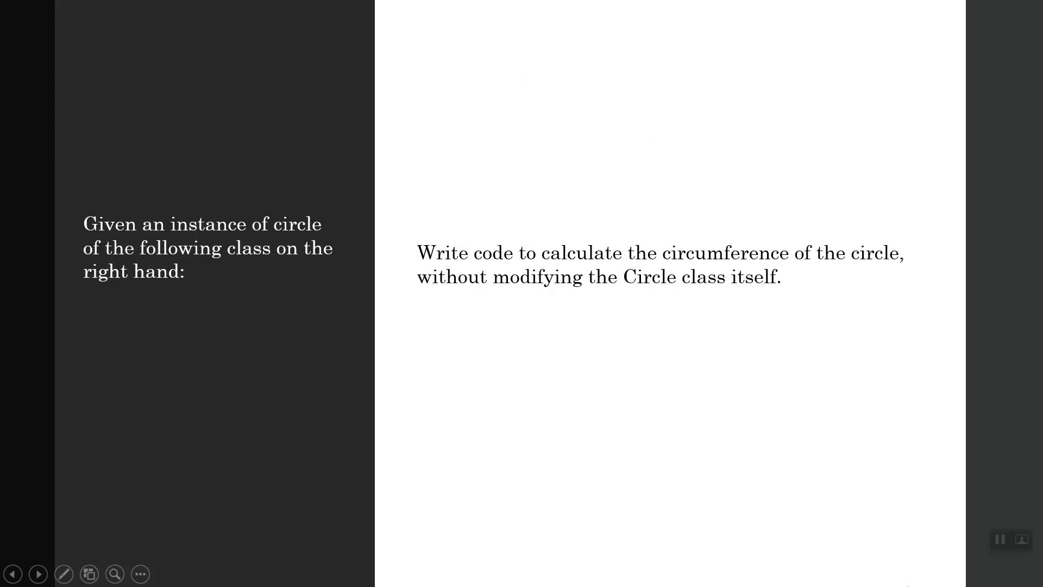
# Step: Advance past the checked float infinity answer to reveal the Circle class code and answer
pyautogui.click(38, 573)
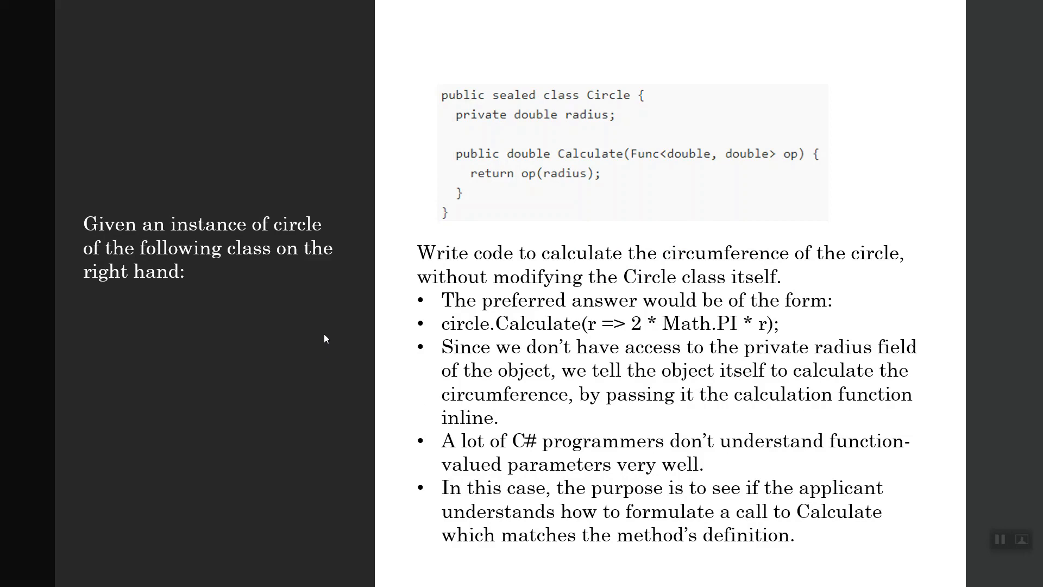
pyautogui.moveTo(537, 130)
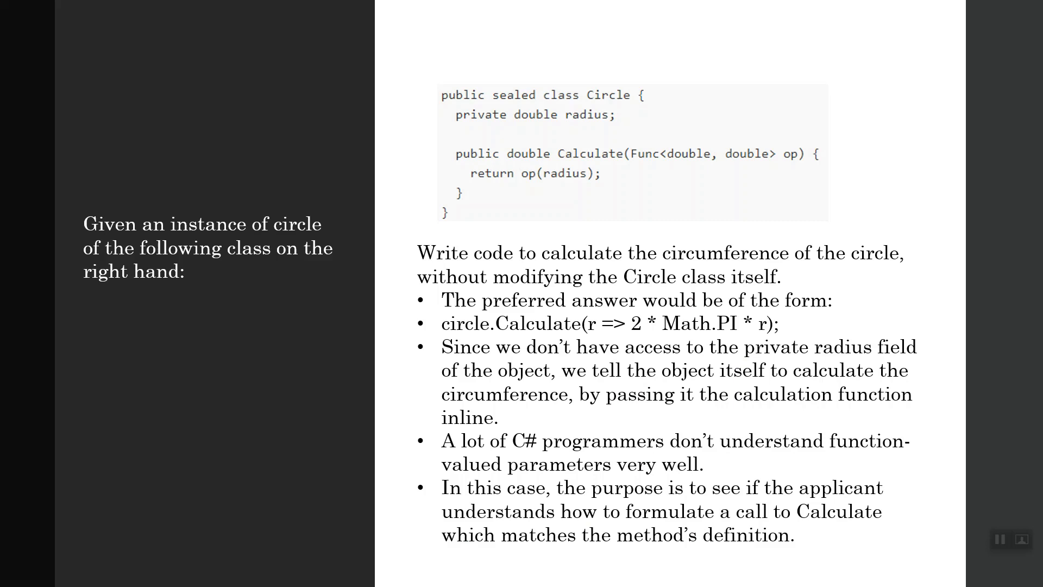
pyautogui.moveTo(572, 183)
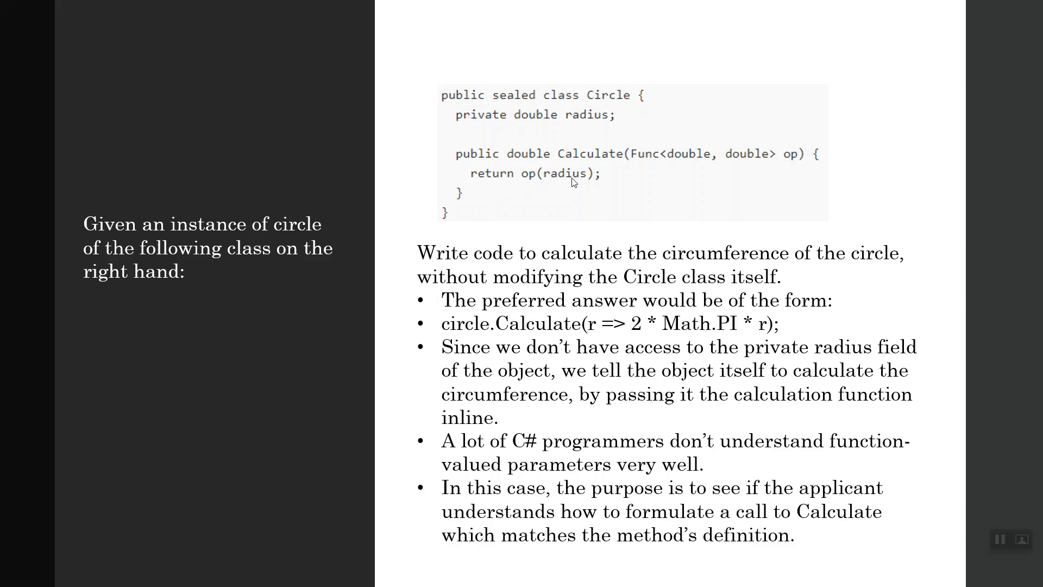
pyautogui.moveTo(545, 263)
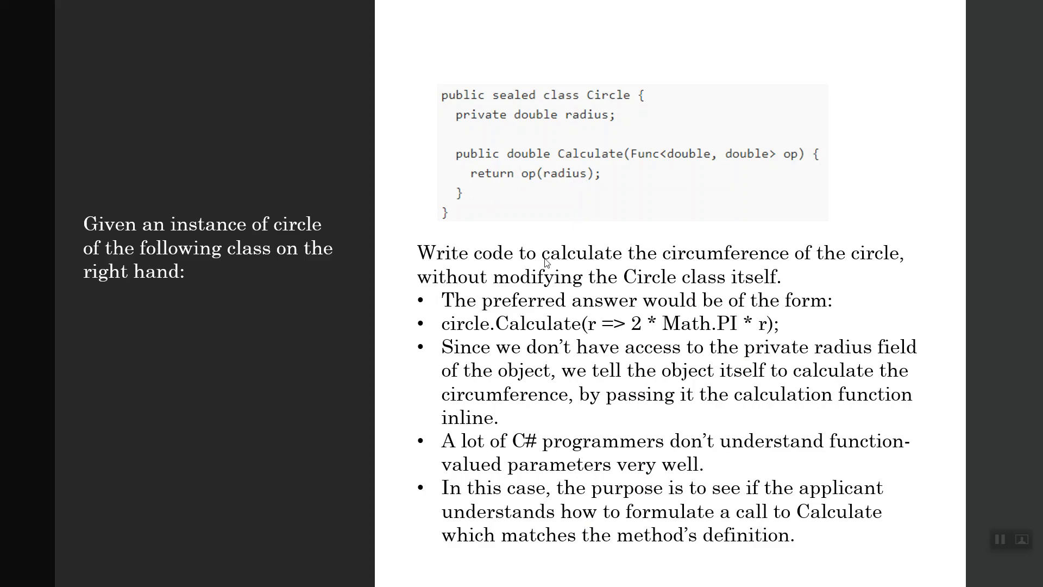
pyautogui.moveTo(540, 264)
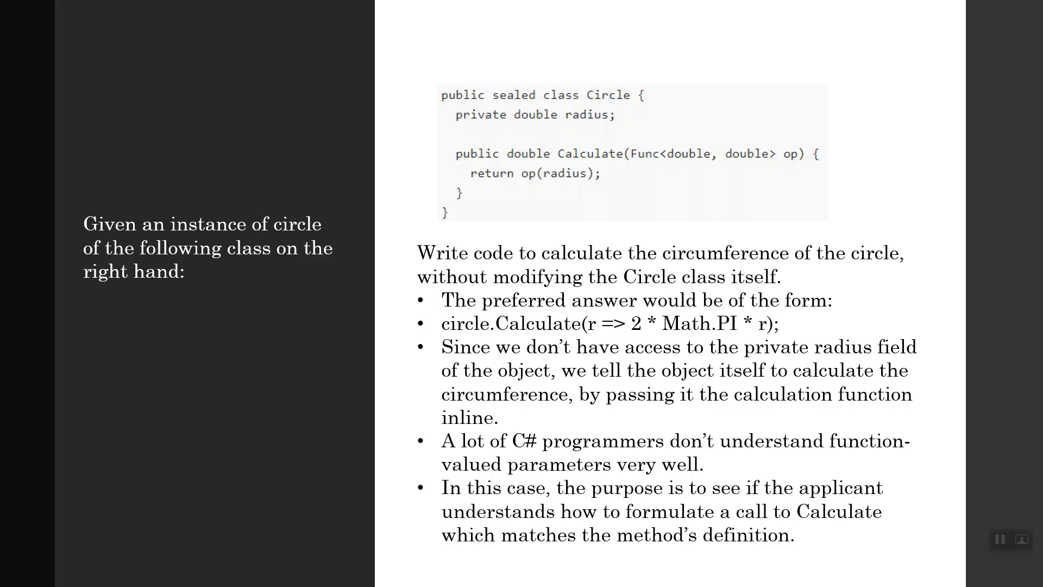
pyautogui.moveTo(361, 516)
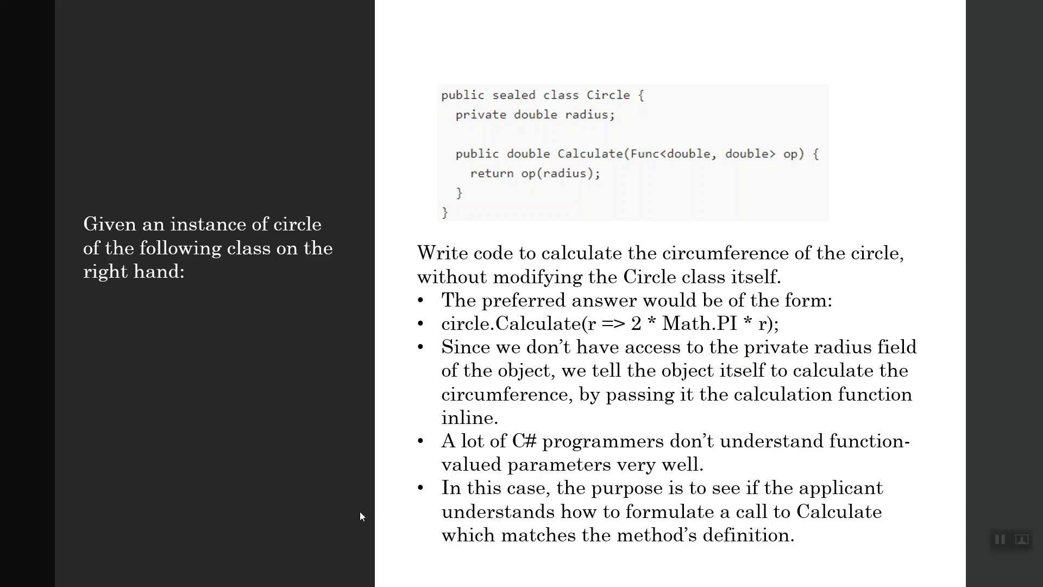
pyautogui.moveTo(688, 406)
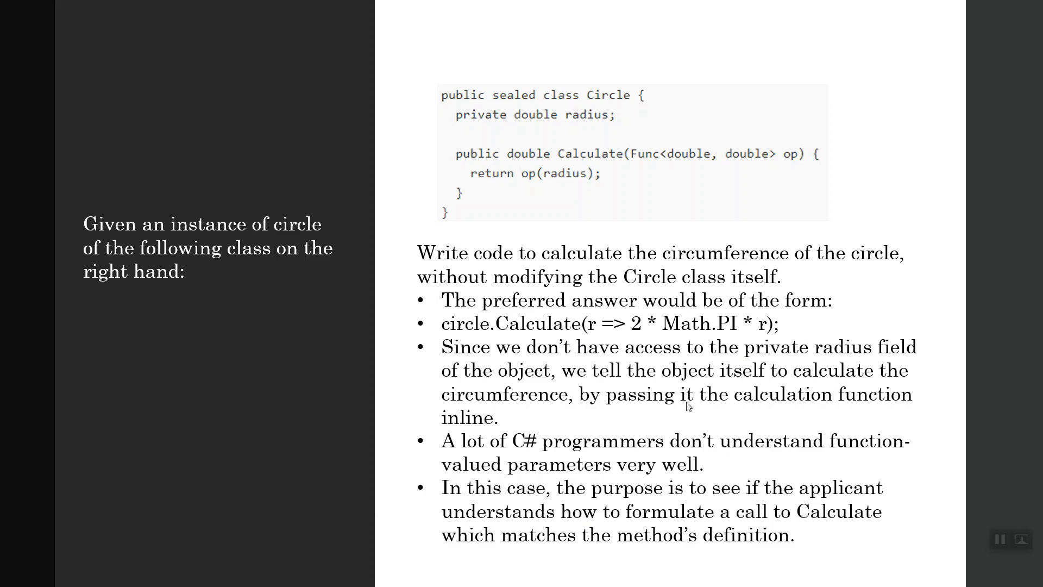
pyautogui.moveTo(740, 411)
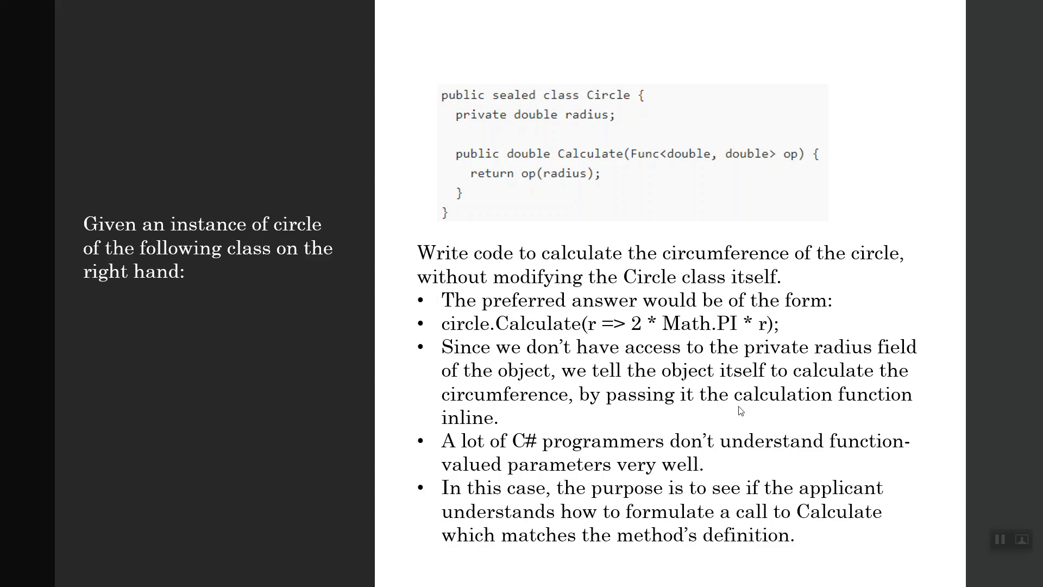
pyautogui.moveTo(715, 495)
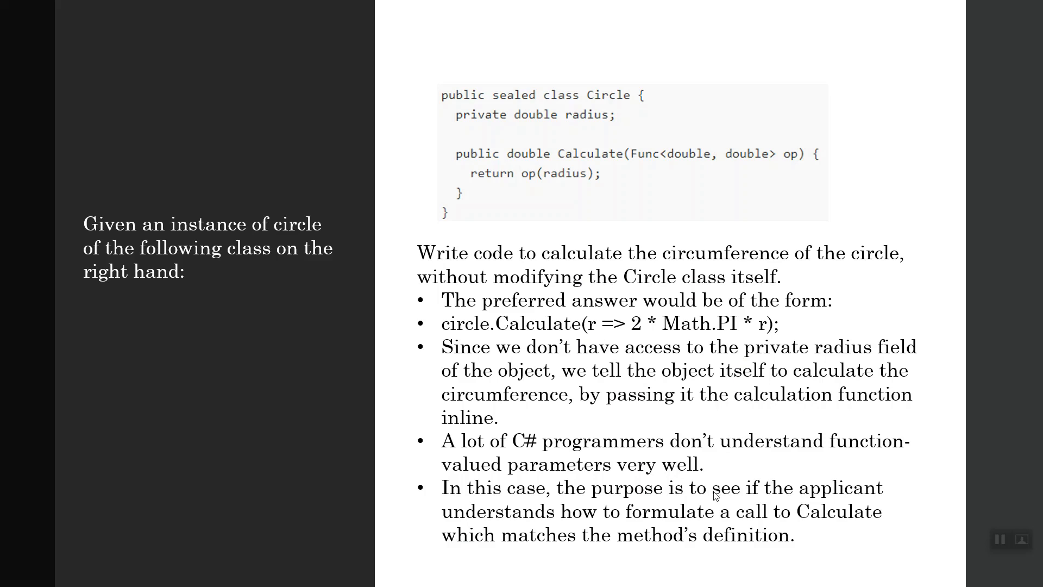